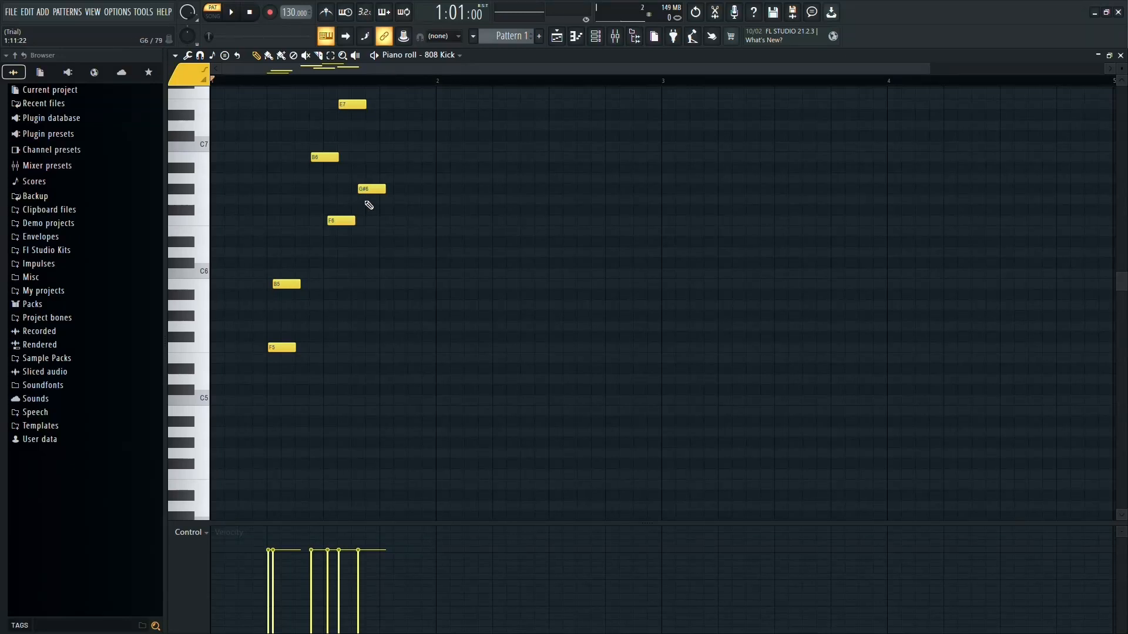
pyautogui.moveTo(374, 200)
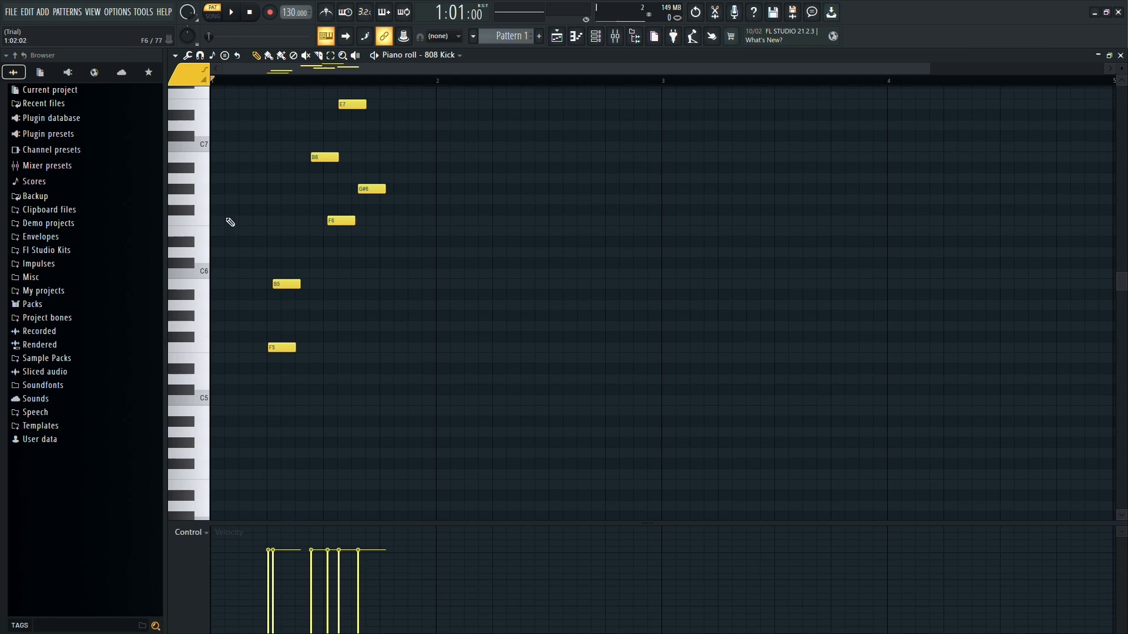
pyautogui.moveTo(369, 294)
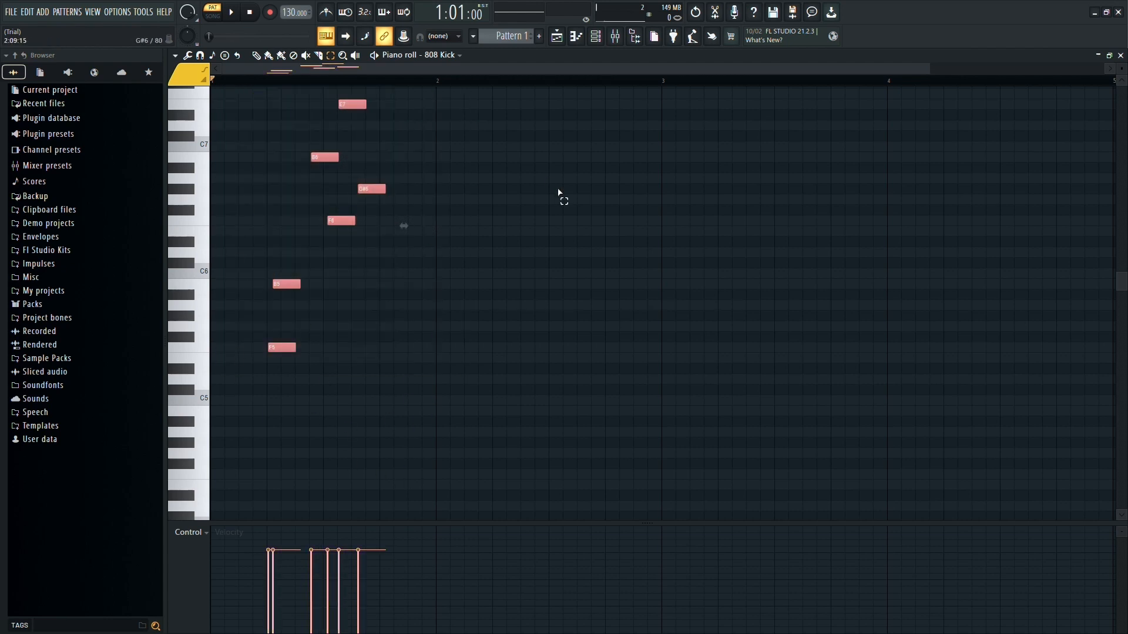
# Copy the six selected melody notes and paste a duplicate overlapping them slightly later
pyautogui.press('ctrl+c')
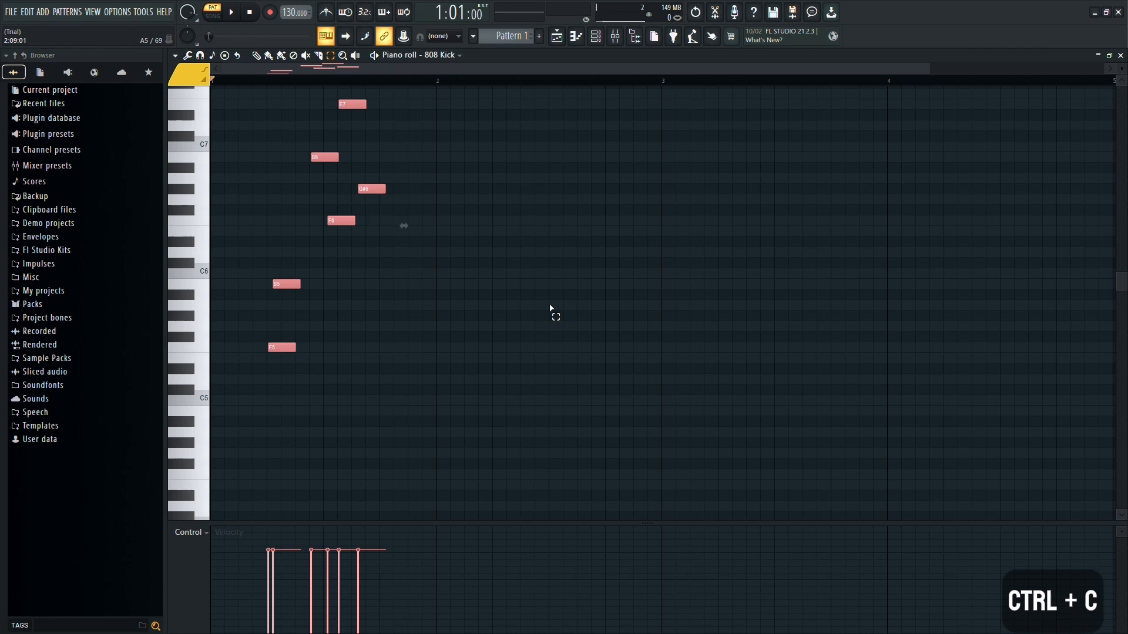
pyautogui.press('ctrl+c')
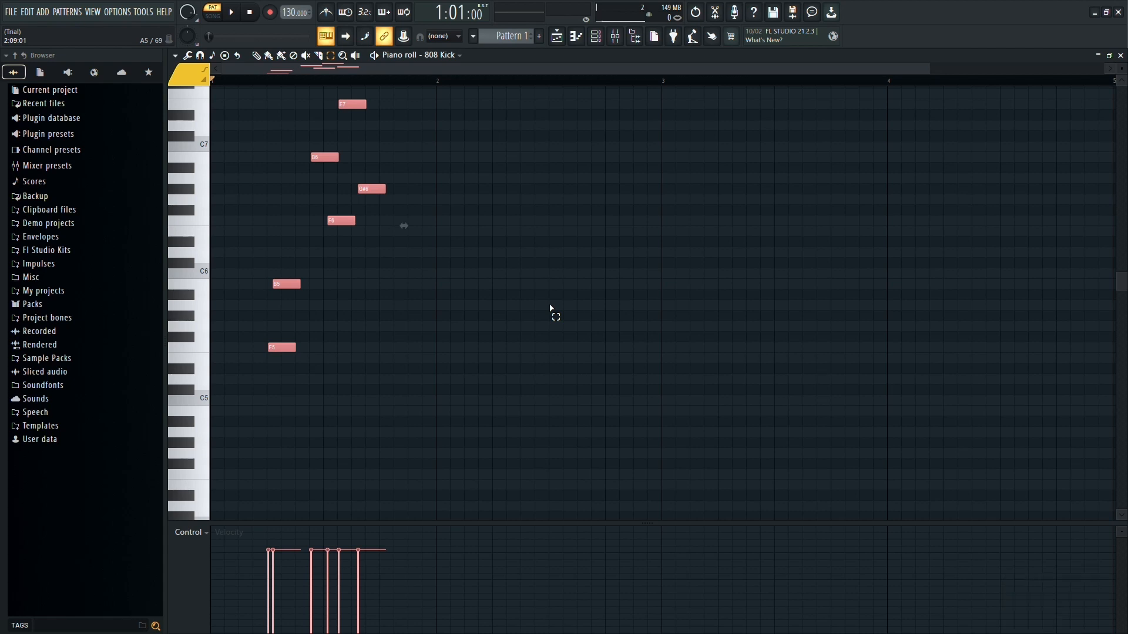
pyautogui.moveTo(530, 189)
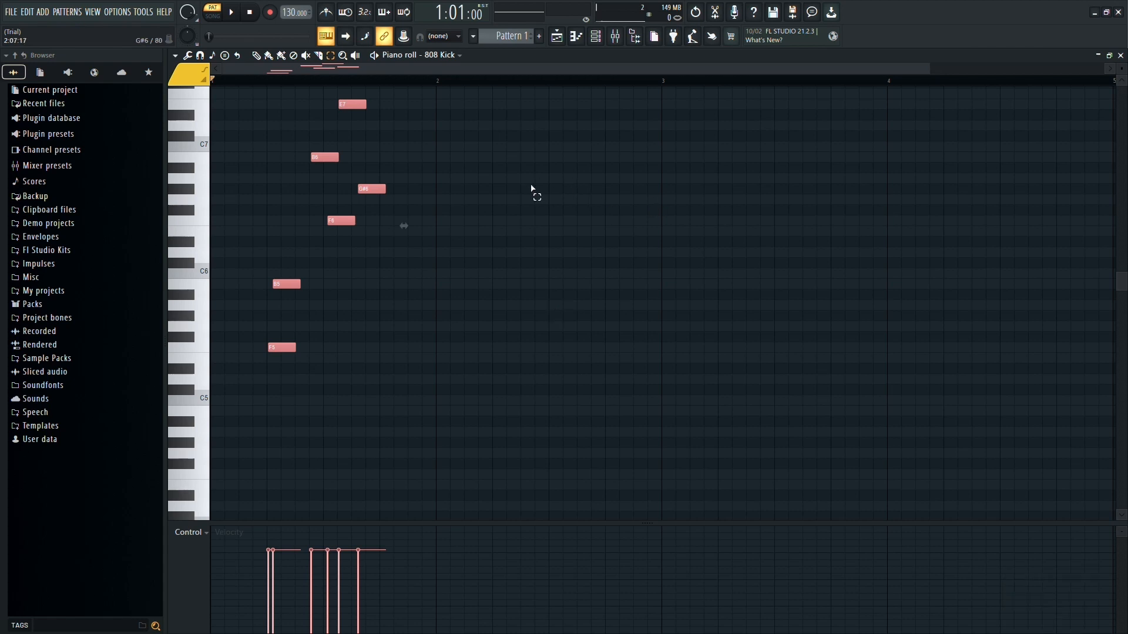
pyautogui.press('ctrl+v')
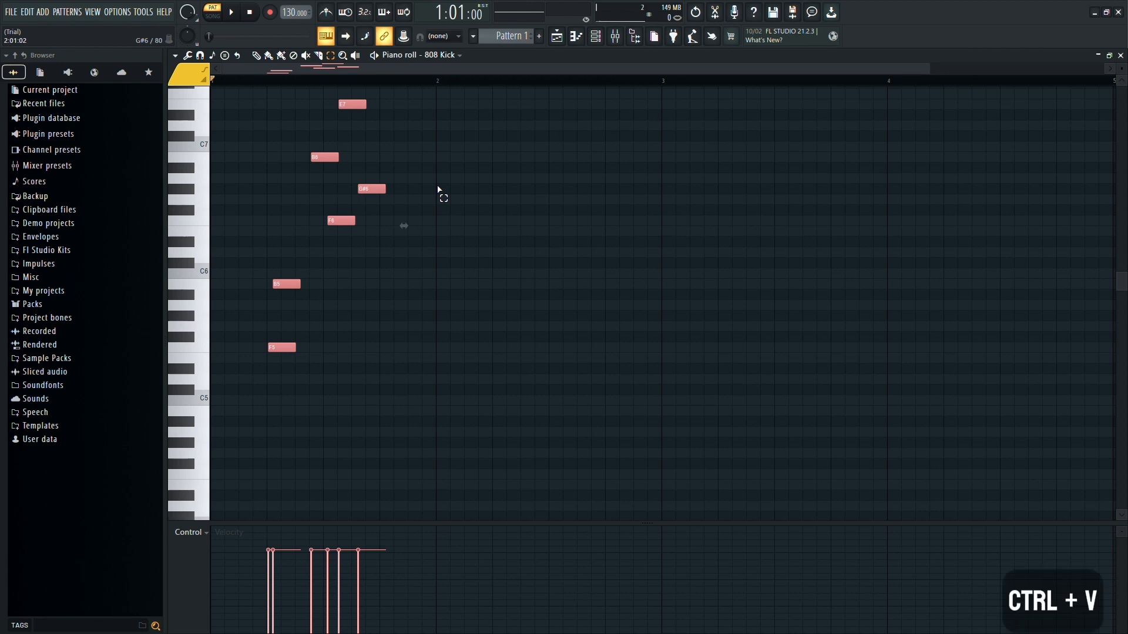
pyautogui.press('ctrl+v')
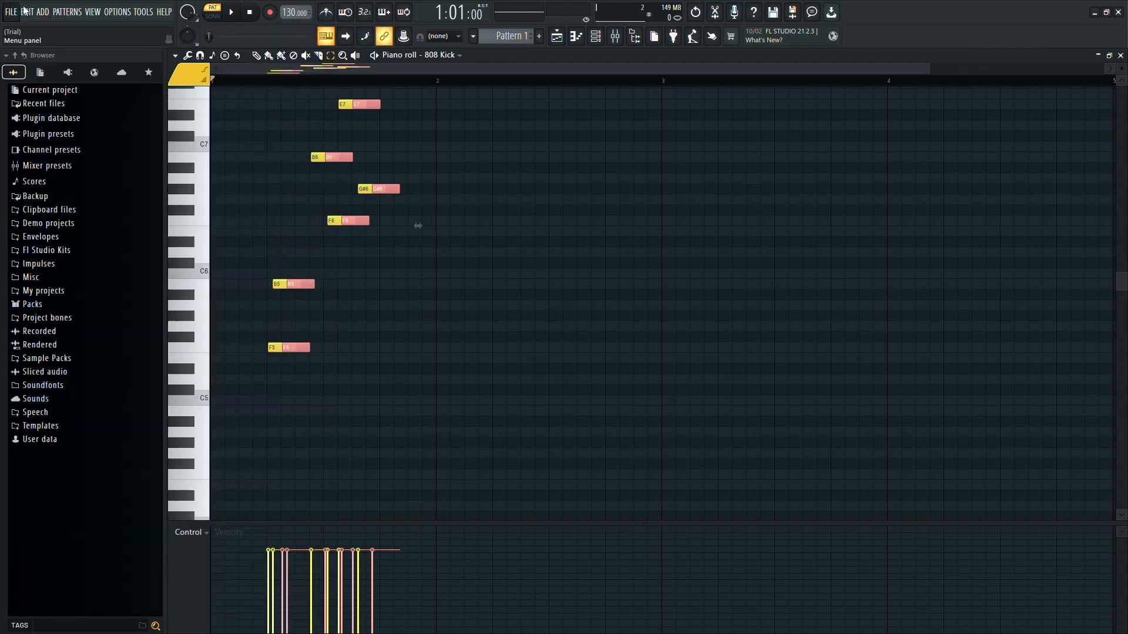
# Show the Edit menu's commands with the overlapping pasted melody still in place
pyautogui.click(25, 12)
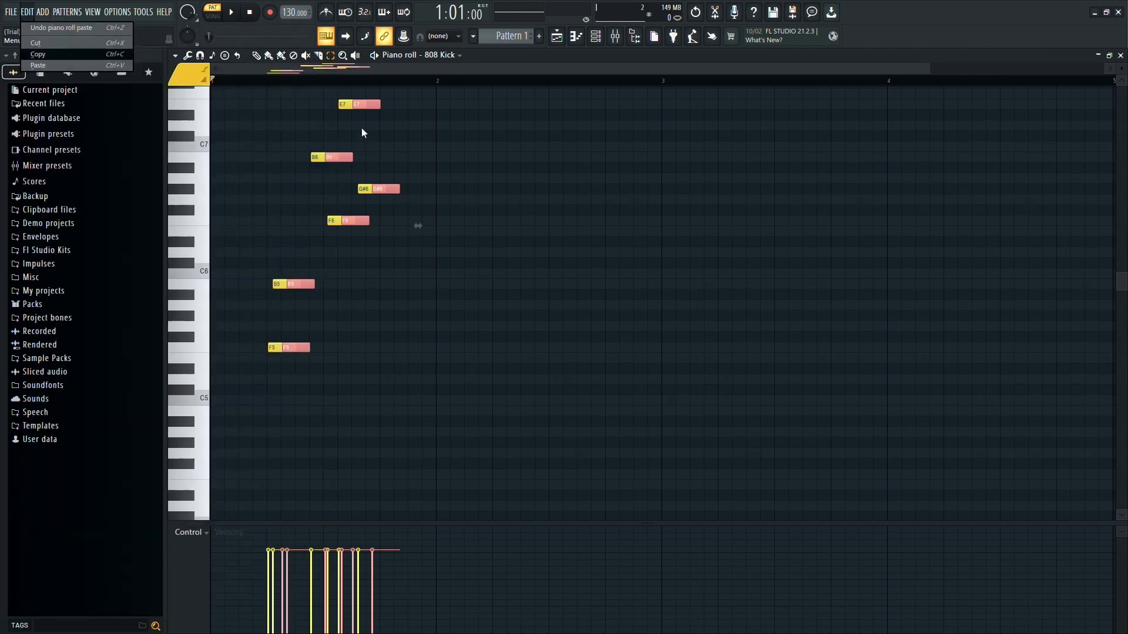
pyautogui.moveTo(414, 124)
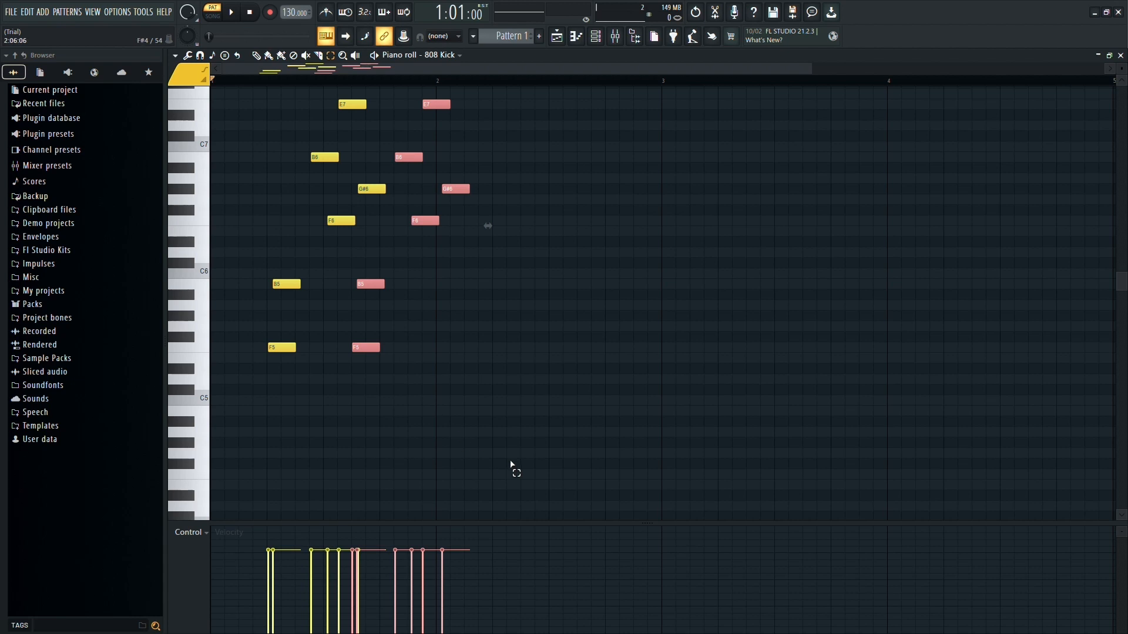
# Undo the paste, then duplicate the six-note melody right after itself with Ctrl+B
pyautogui.press('ctrl+z')
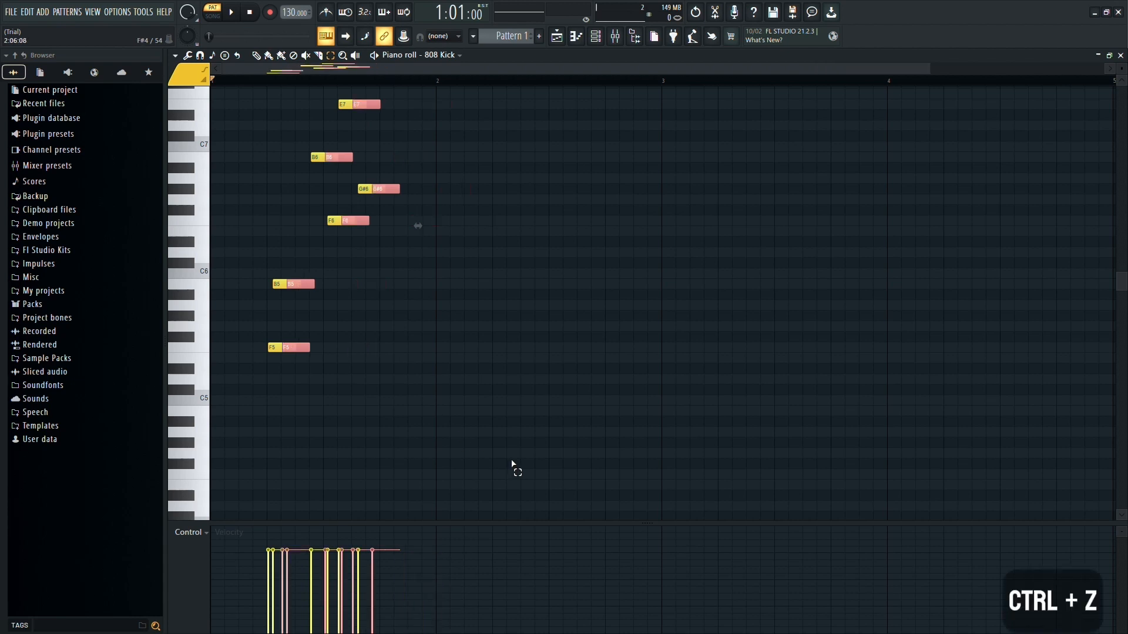
pyautogui.press('ctrl+z')
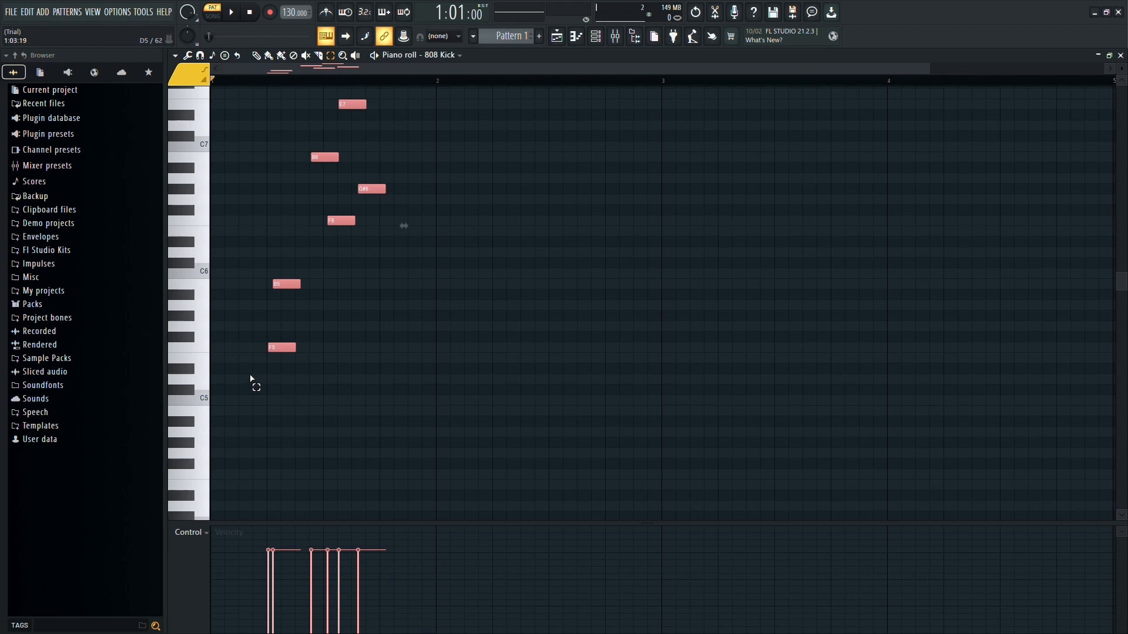
pyautogui.press('ctrl+b')
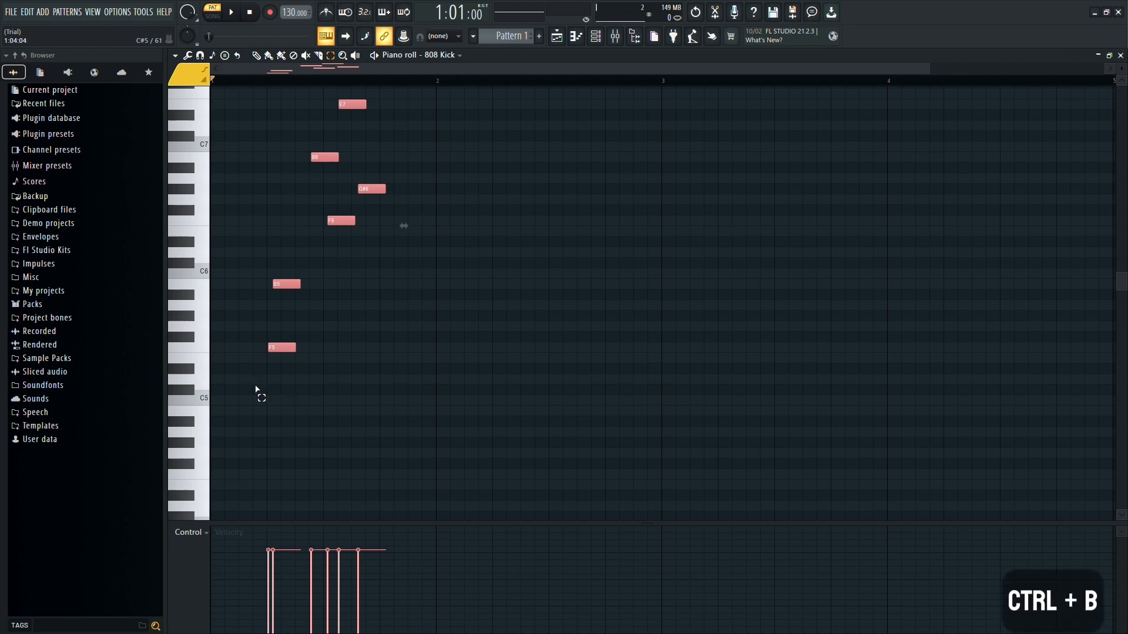
pyautogui.press('ctrl+b')
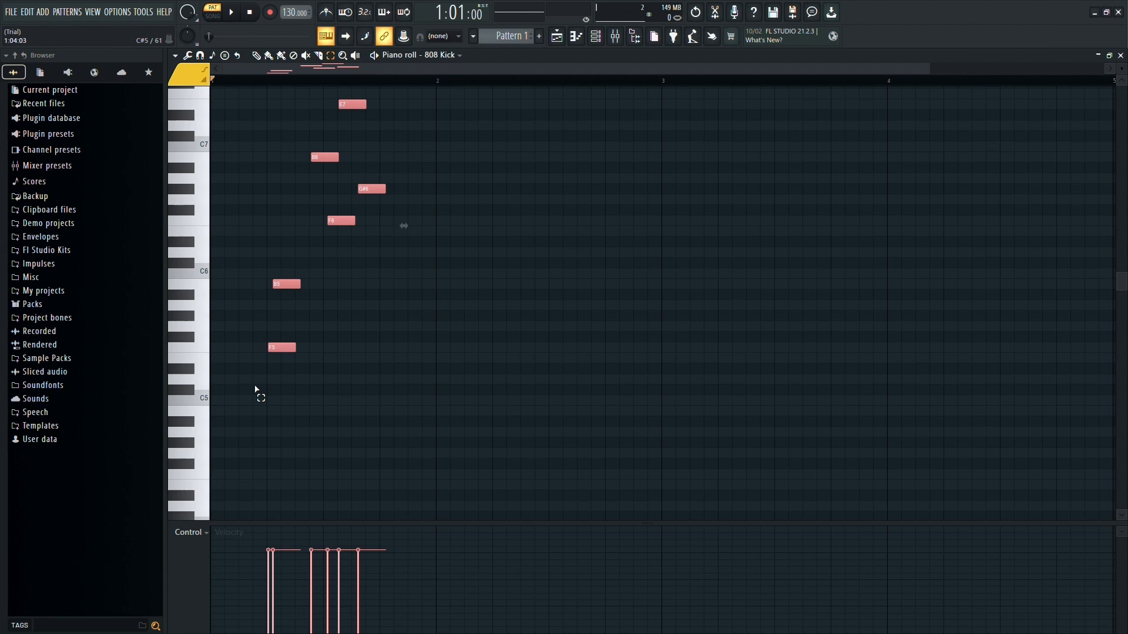
pyautogui.moveTo(538, 244)
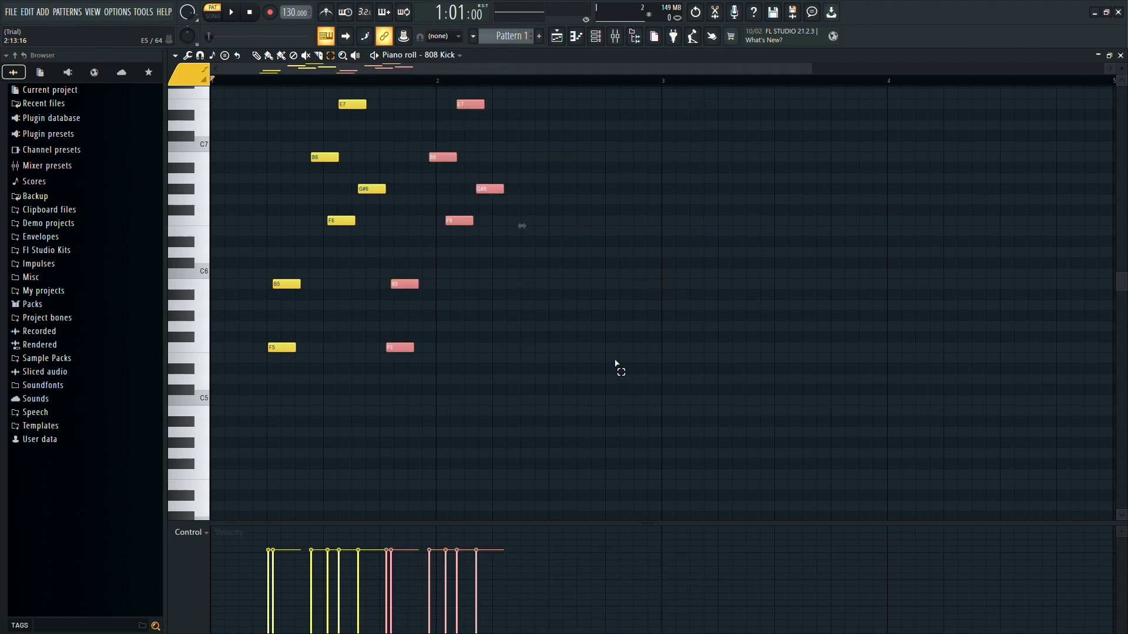
pyautogui.moveTo(428, 190)
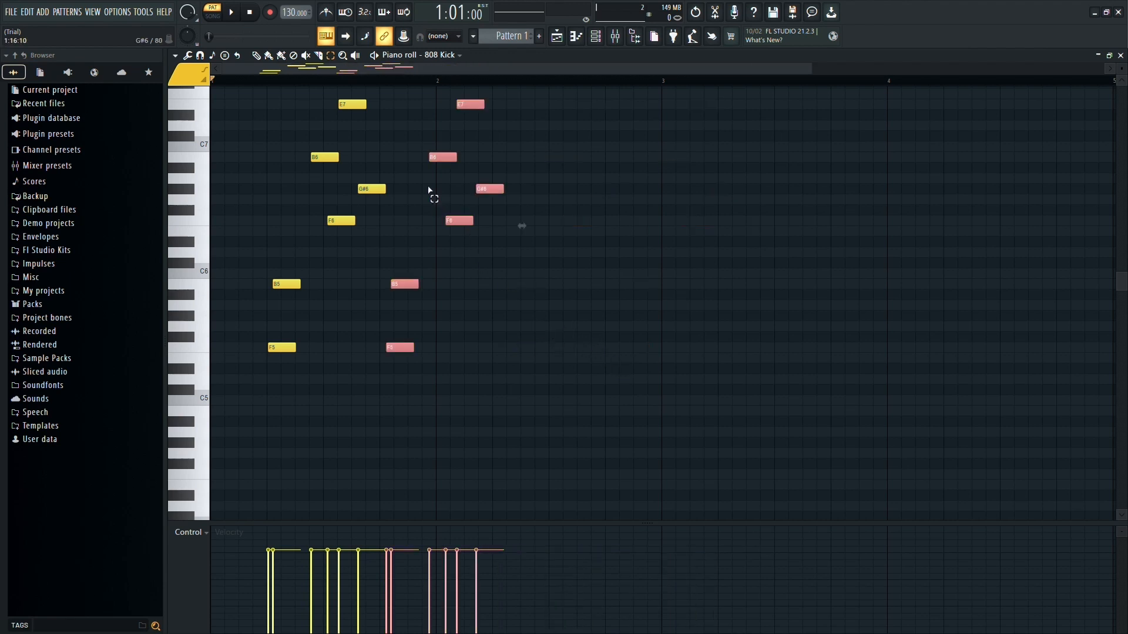
pyautogui.moveTo(562, 102)
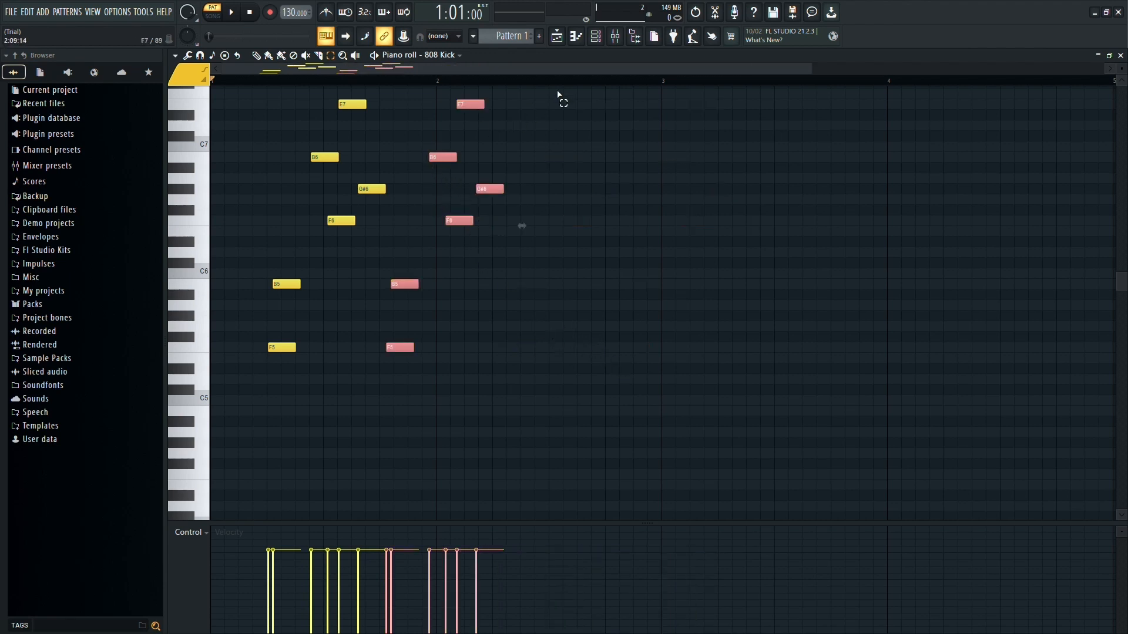